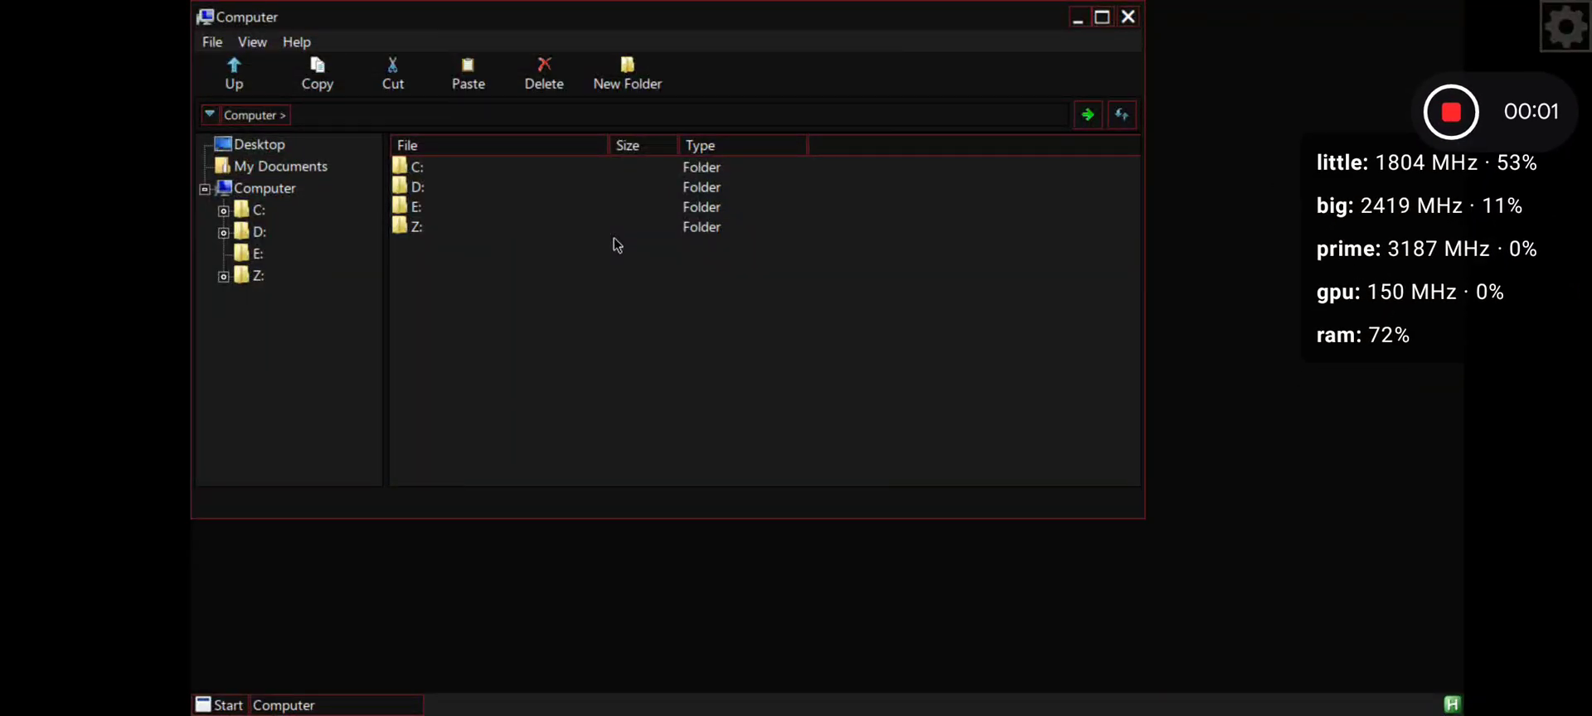
# Open drive C: to reach the SpongeBob.SquarePants.The.Cosmic.Shake folder containing CosmicShake.exe
pyautogui.doubleClick(413, 167)
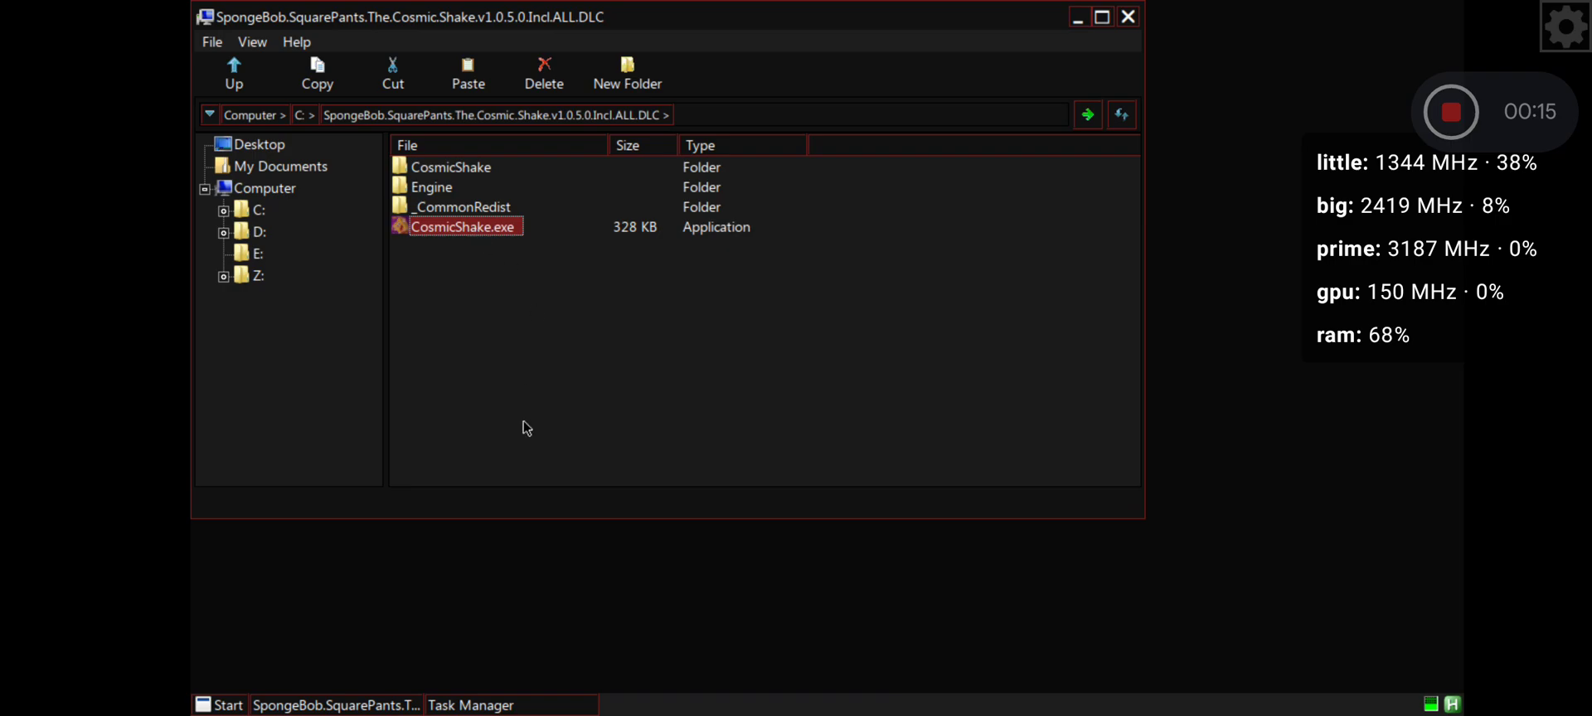
# Launch CosmicShake.exe and skip the Nickelodeon logo intro to reach the main menu
pyautogui.click(470, 706)
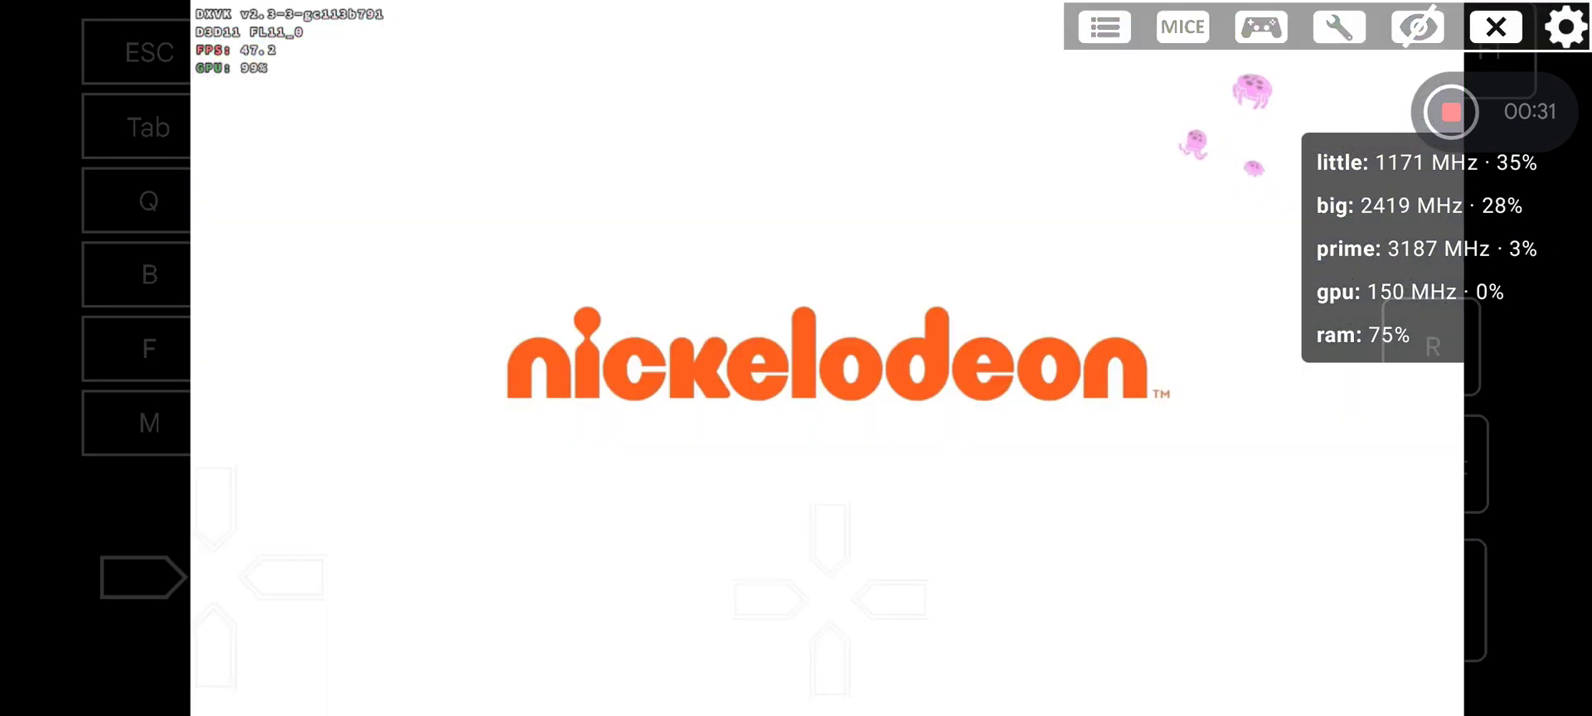
pyautogui.click(1494, 26)
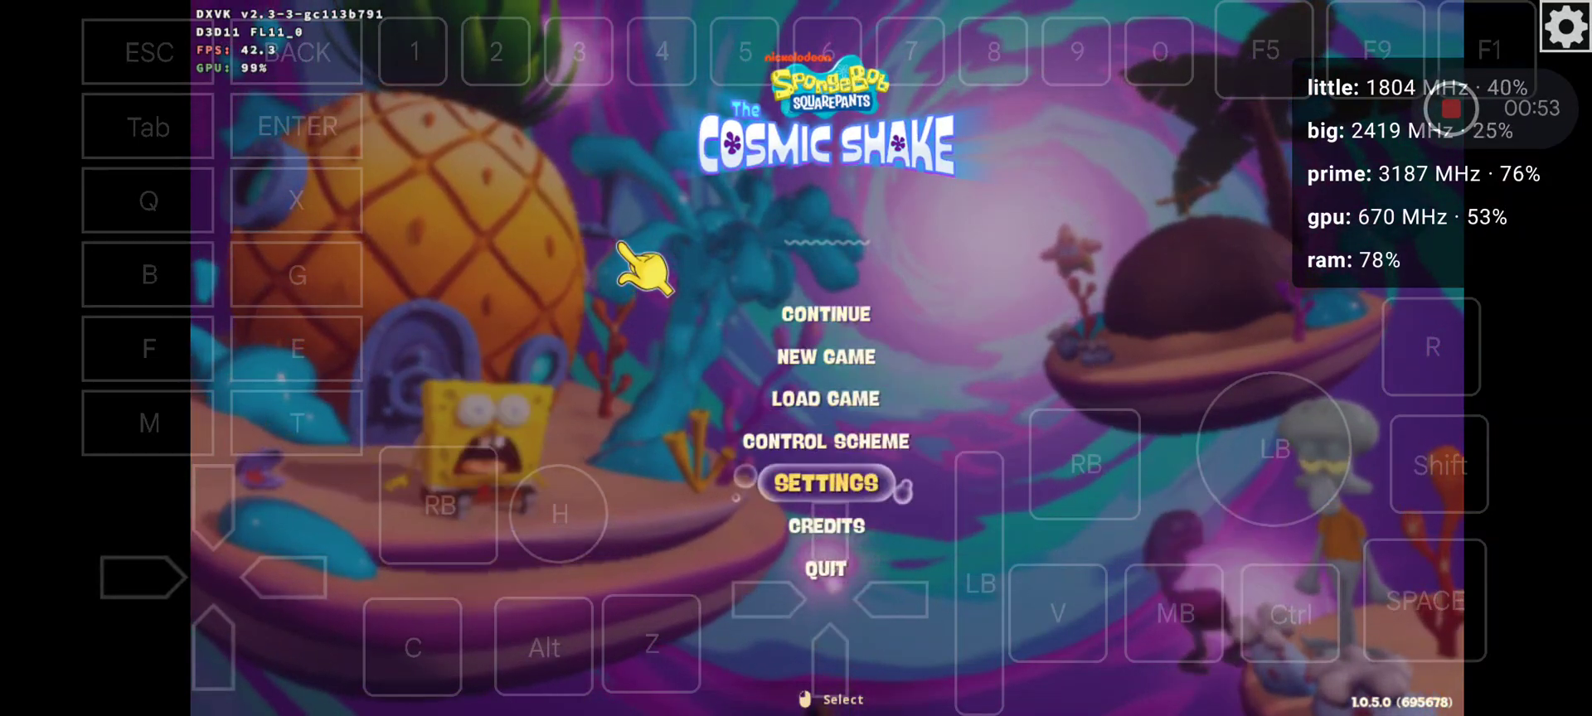
pyautogui.click(824, 483)
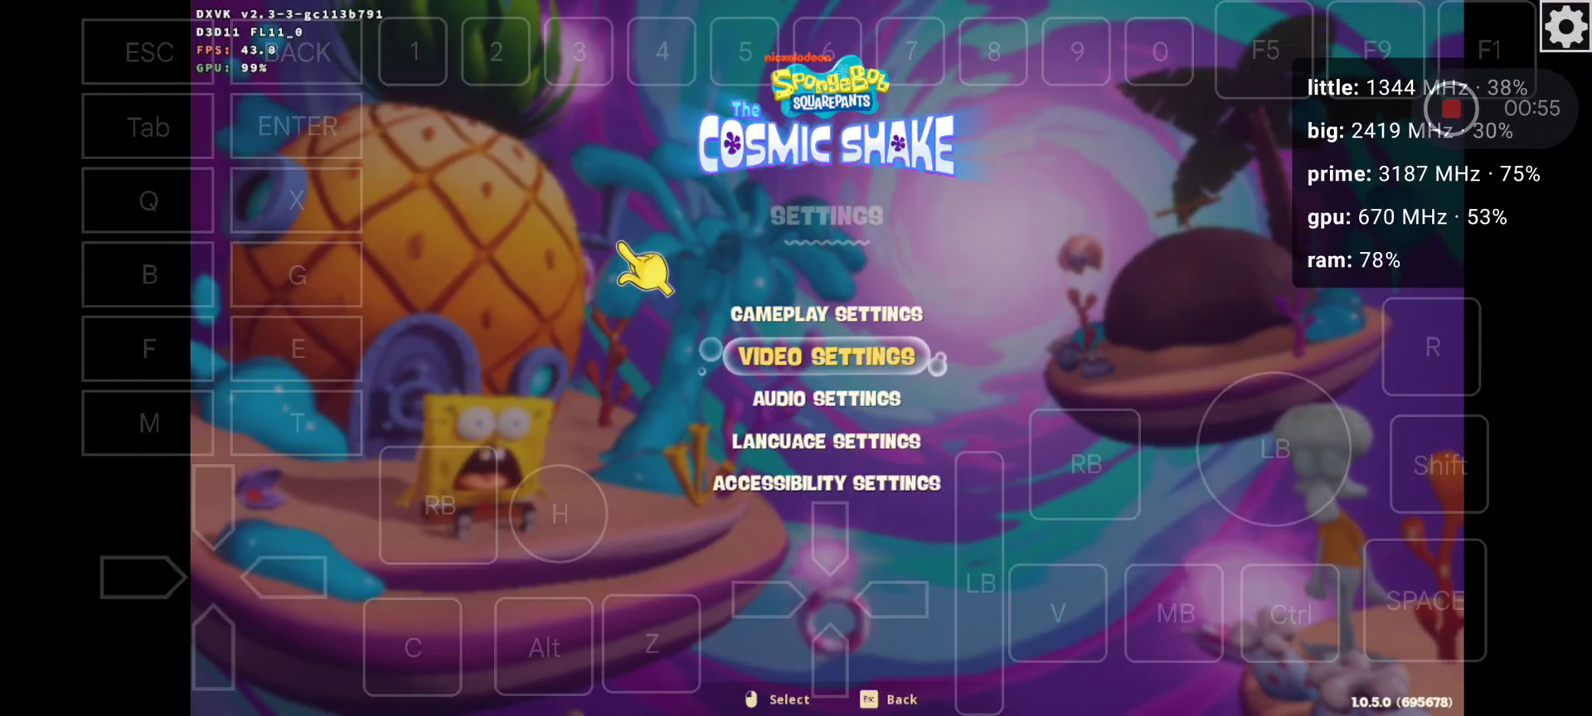
pyautogui.click(825, 356)
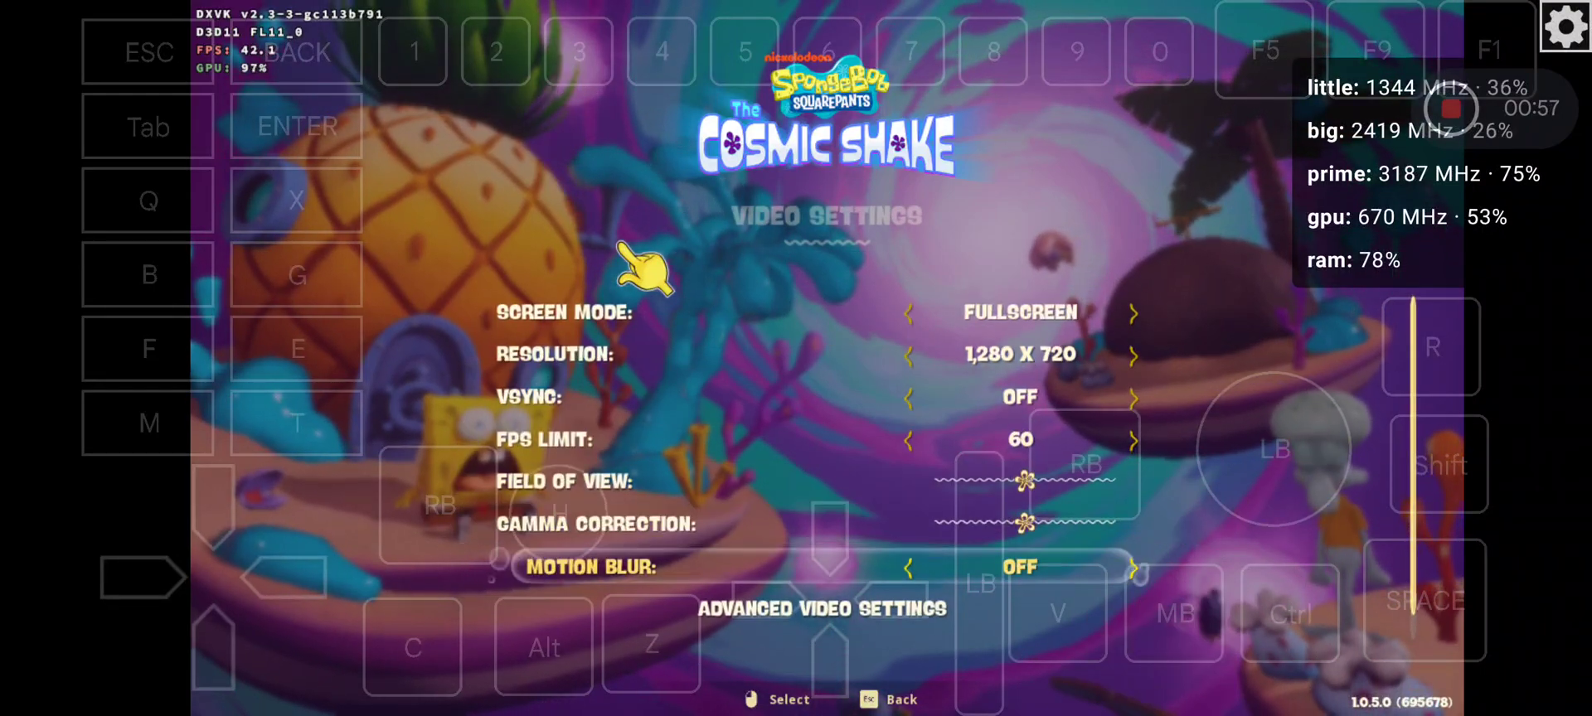
pyautogui.click(823, 609)
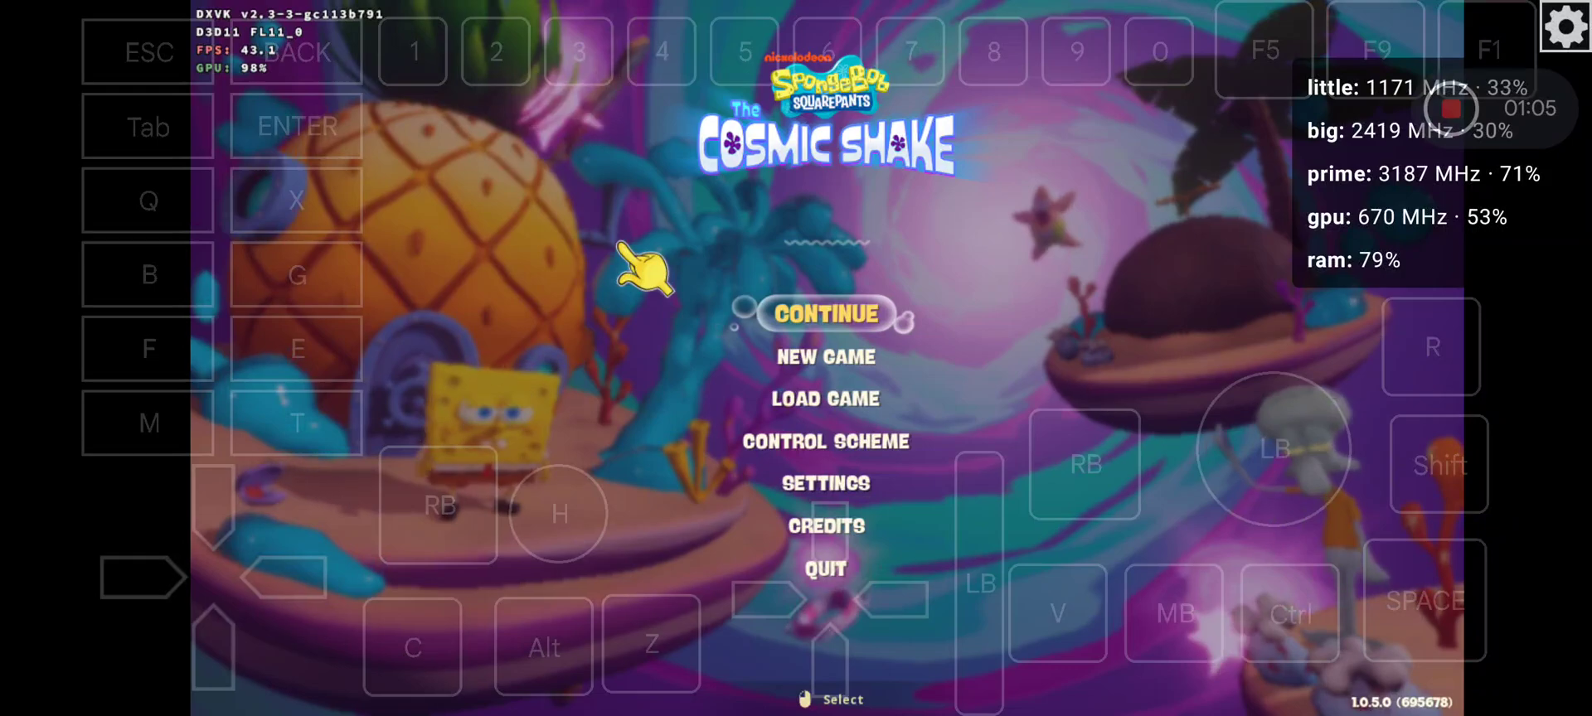
# Continue the saved game and play until Karen warns about the traffic jam
pyautogui.click(826, 314)
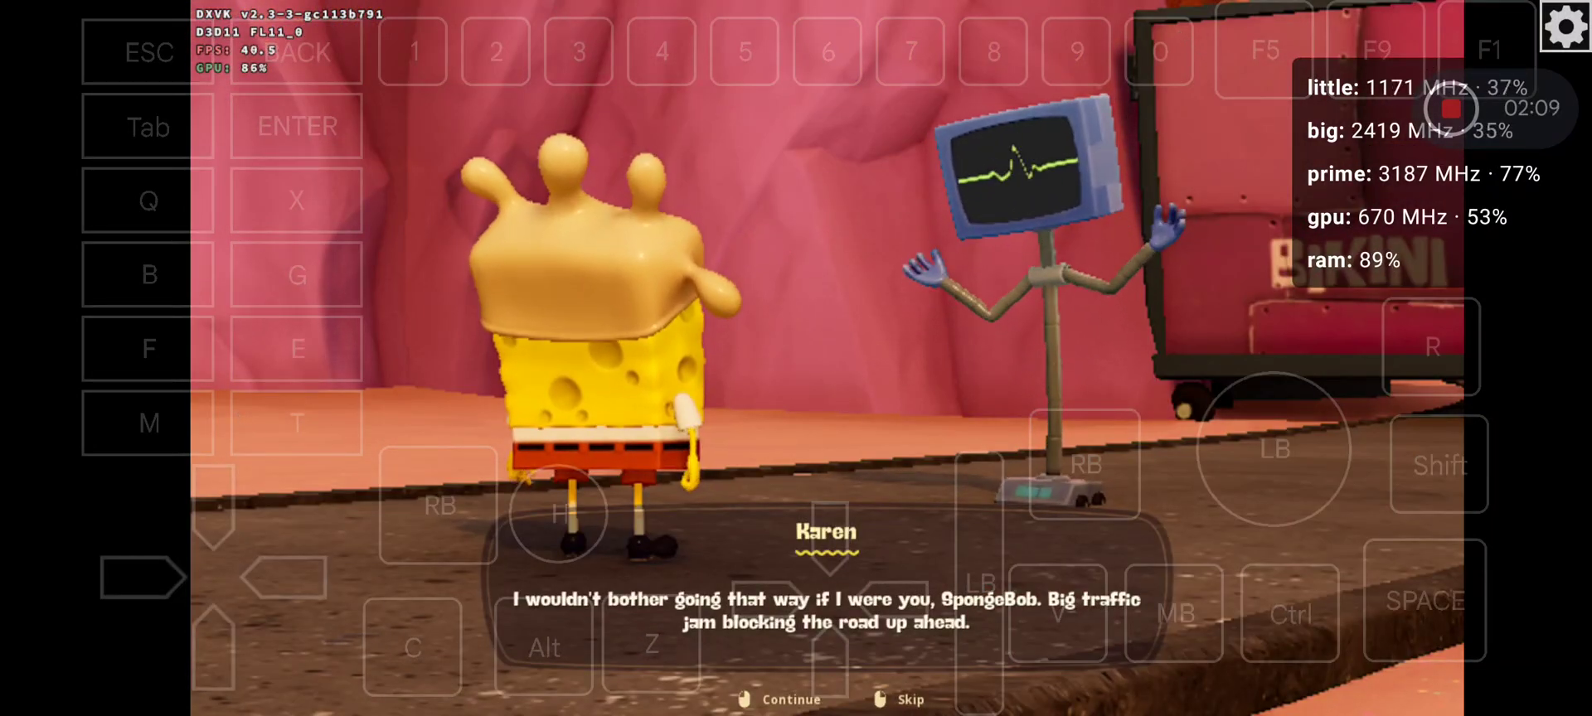
# Advance Karen's dialogue and play until the How To: Jump tutorial appears
pyautogui.click(790, 699)
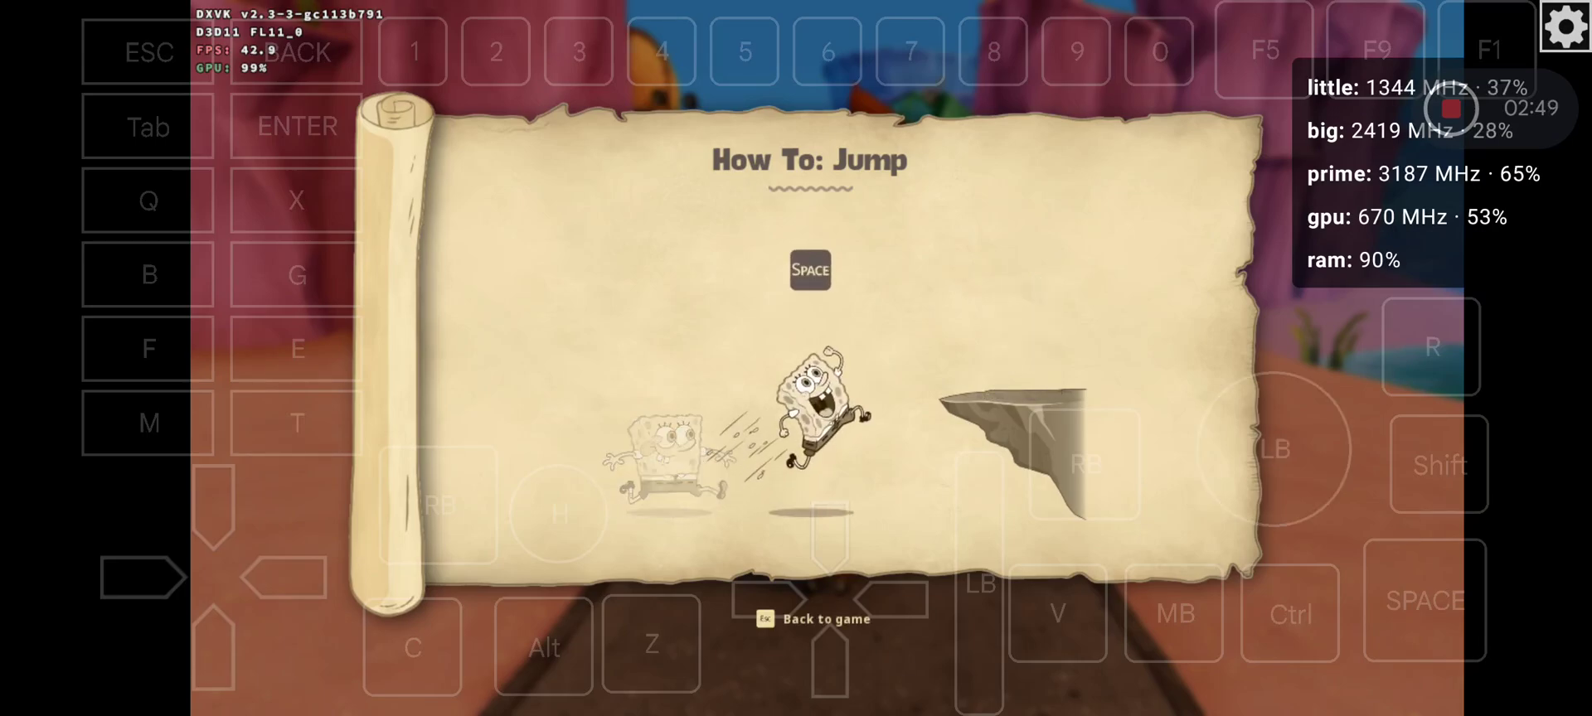
# Close the jump tutorial with Back to game and play until Sandy's dialogue
pyautogui.click(812, 620)
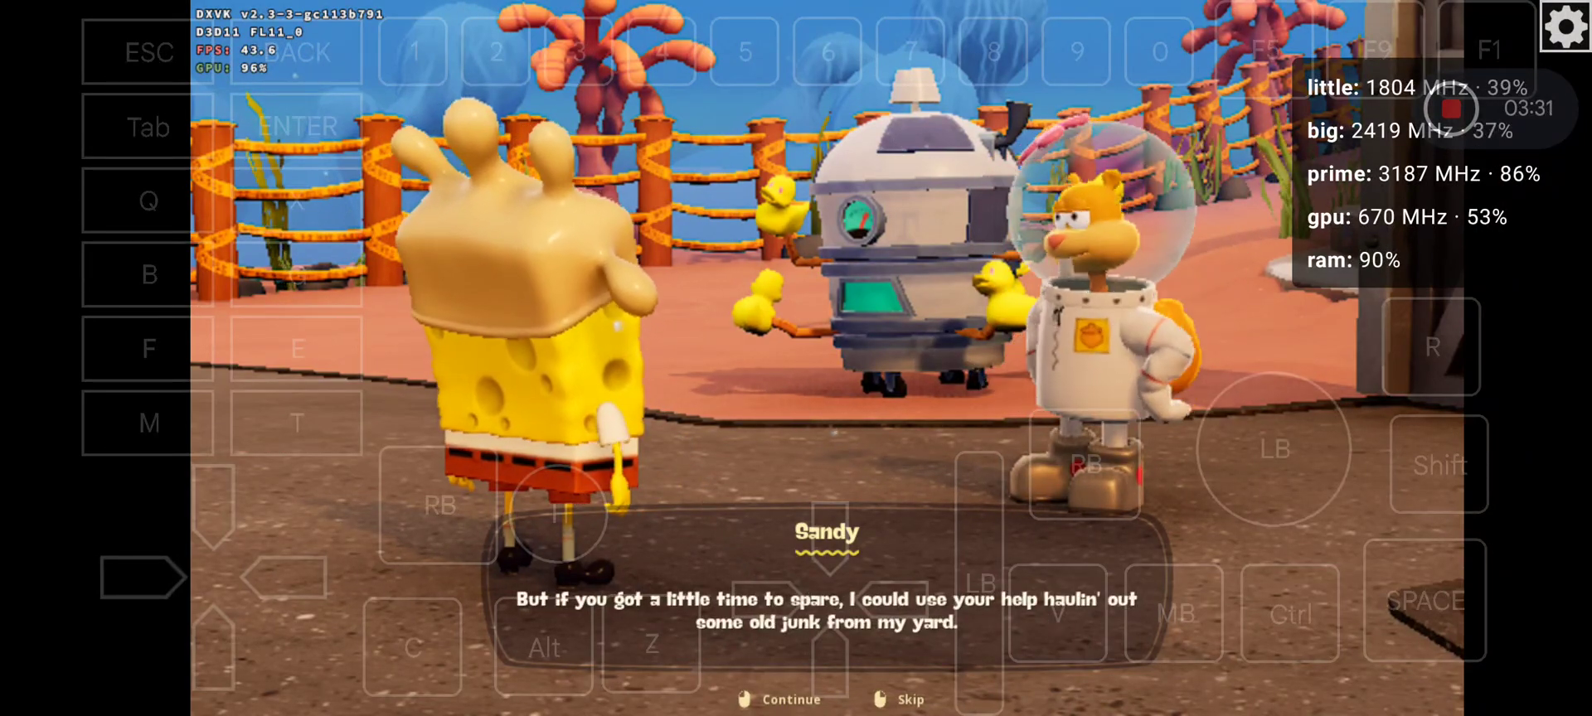
# Accept Sandy's request, haul the junk out, and pass her thanks into the clock cutscene
pyautogui.click(791, 700)
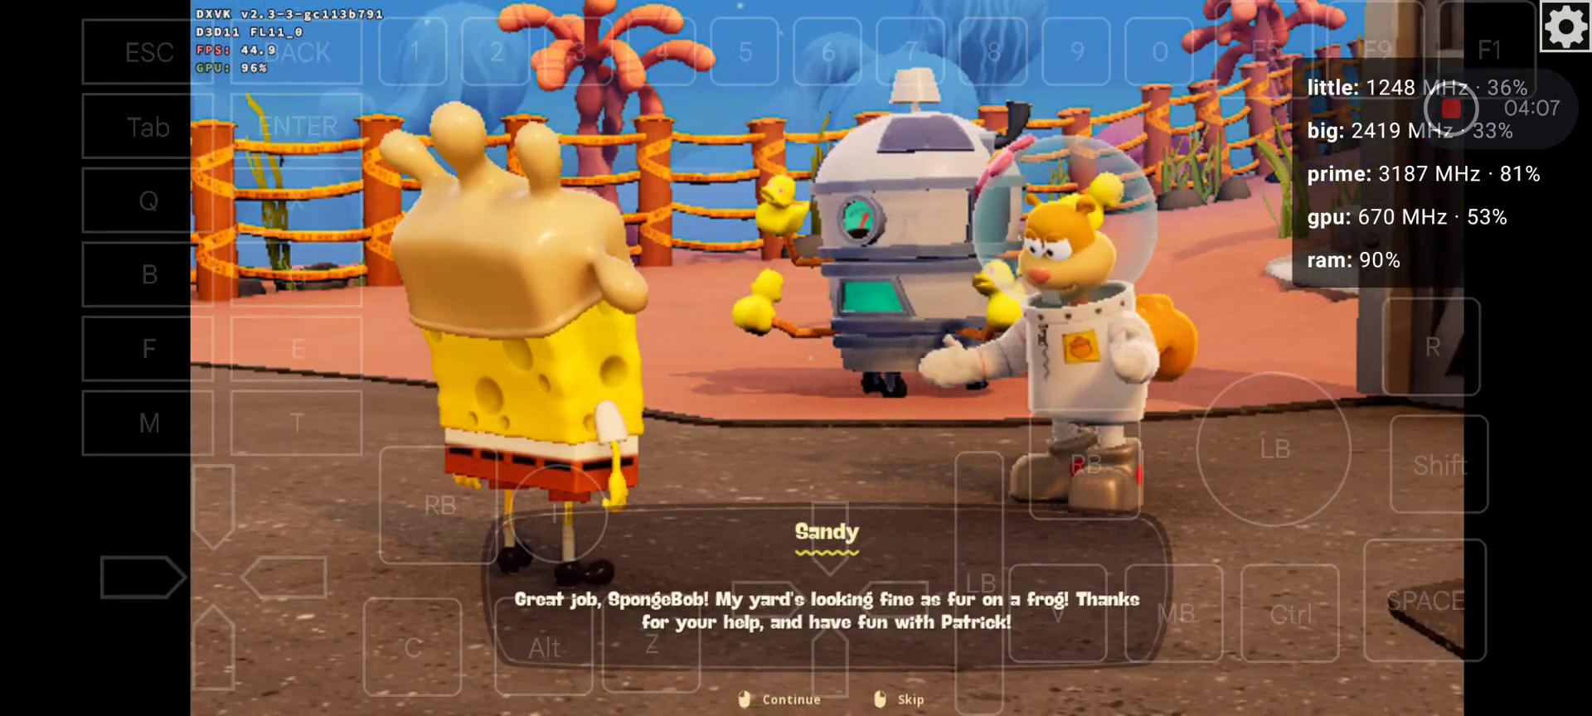
pyautogui.click(789, 699)
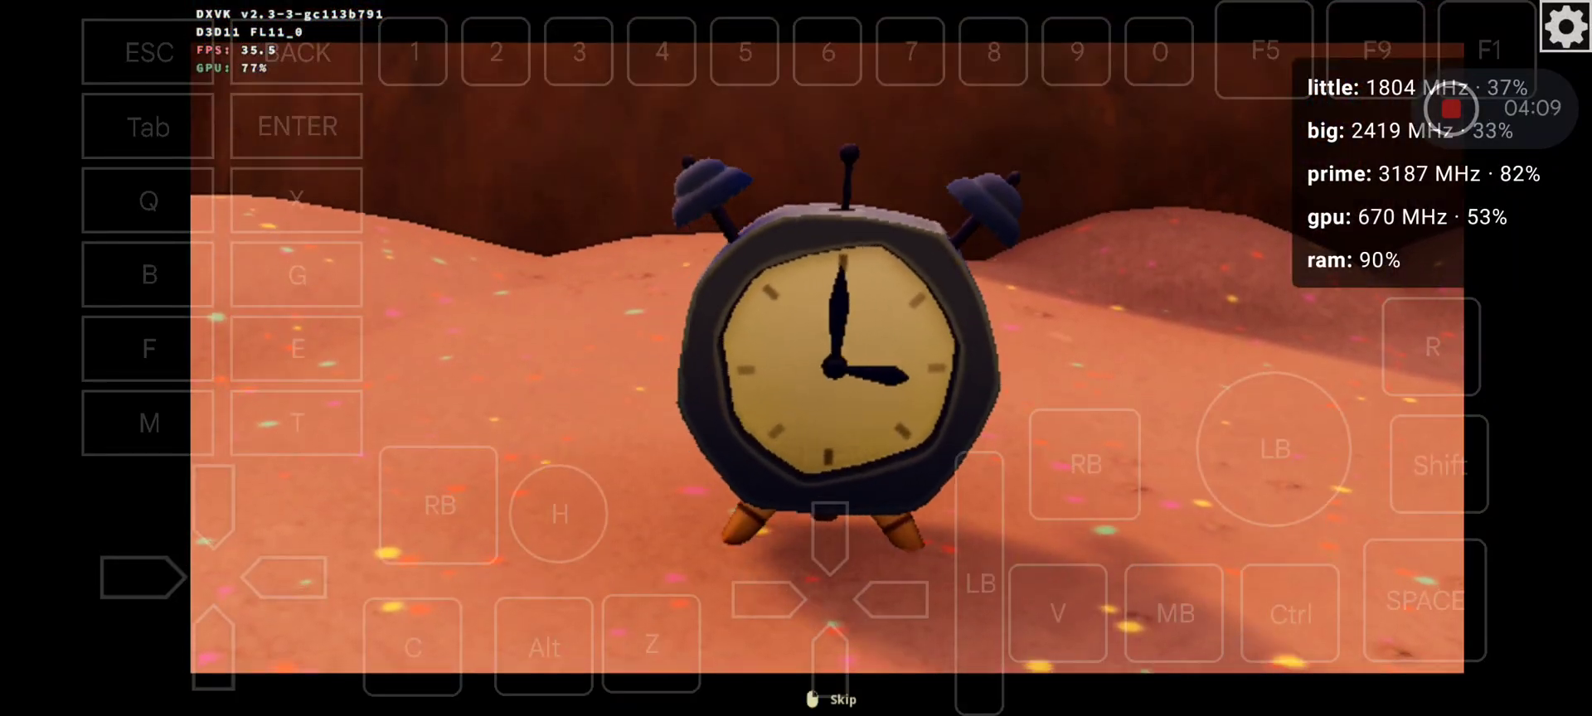